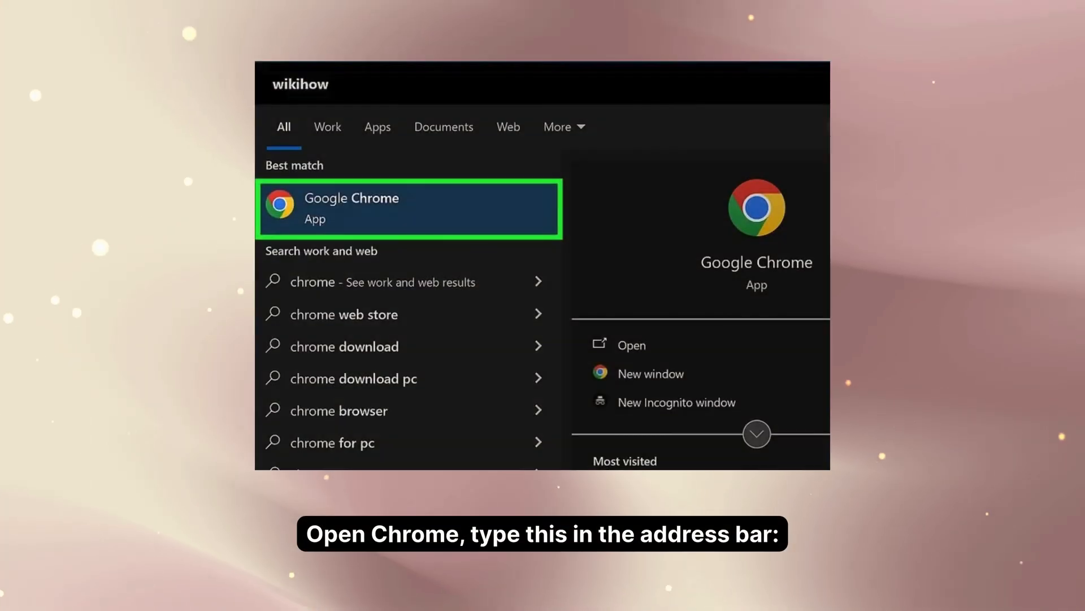
Launch Google Chrome from the search results.
{"action": "left_click", "coordinate": [408, 209]}
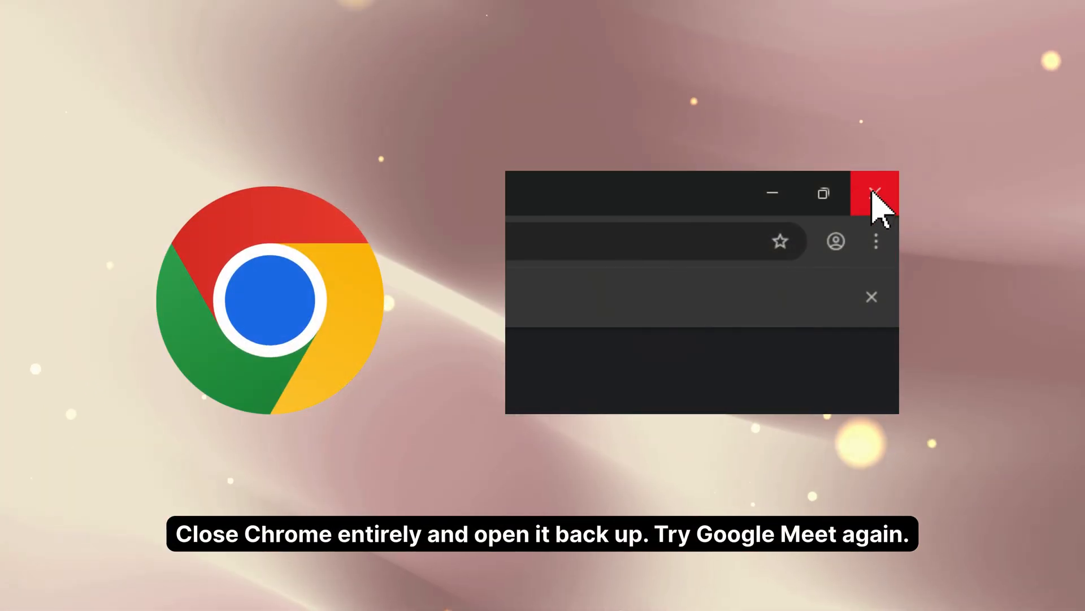
Reach macOS System Preferences and open the Security & Privacy permission settings.
{"action": "left_click", "coordinate": [876, 192]}
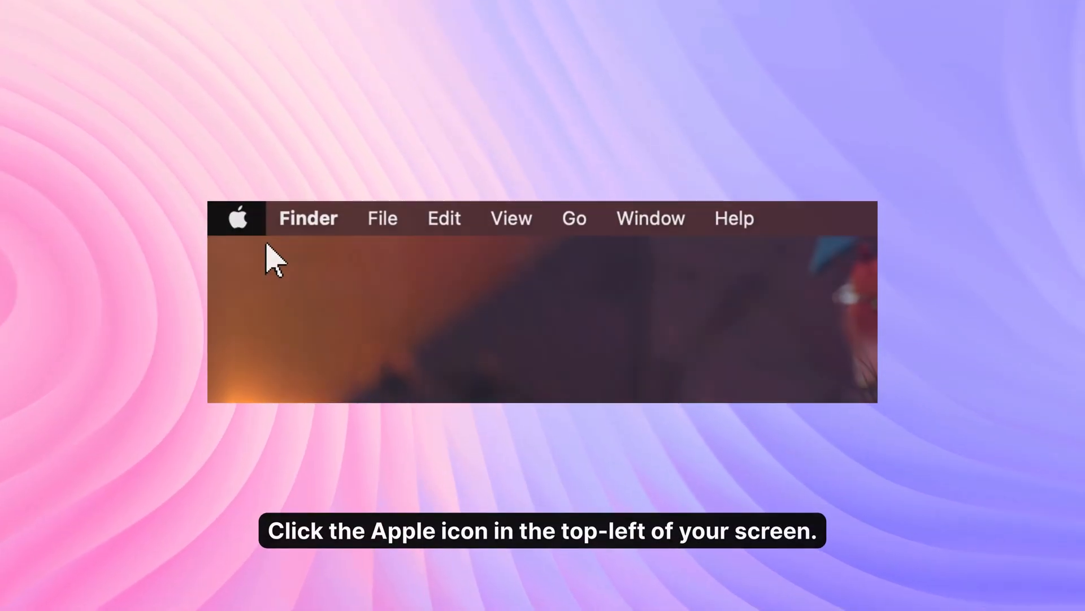
{"action": "left_click", "coordinate": [239, 218]}
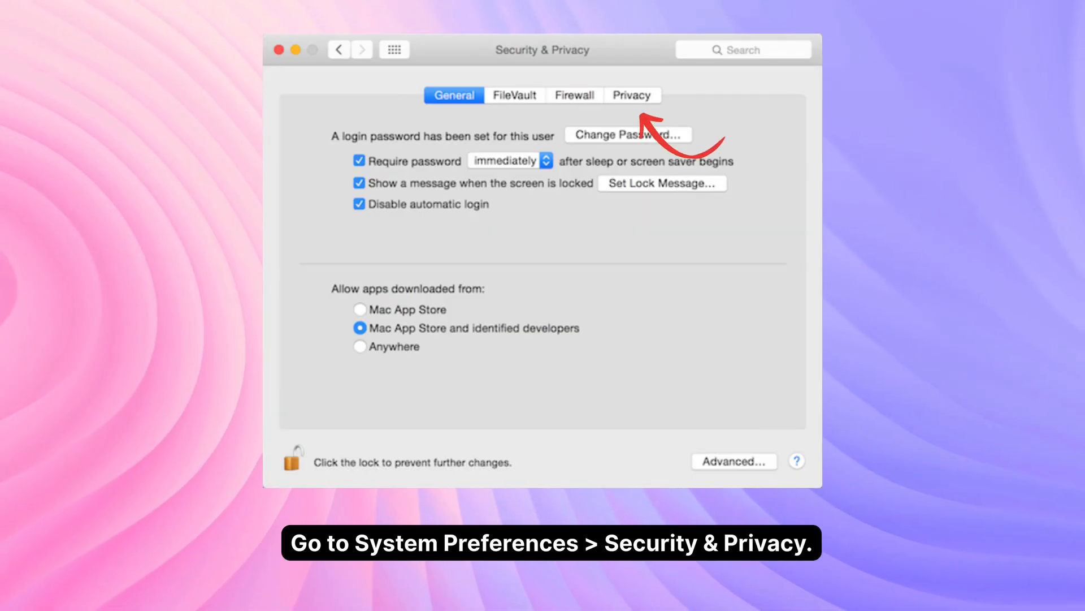
{"action": "left_click", "coordinate": [631, 95]}
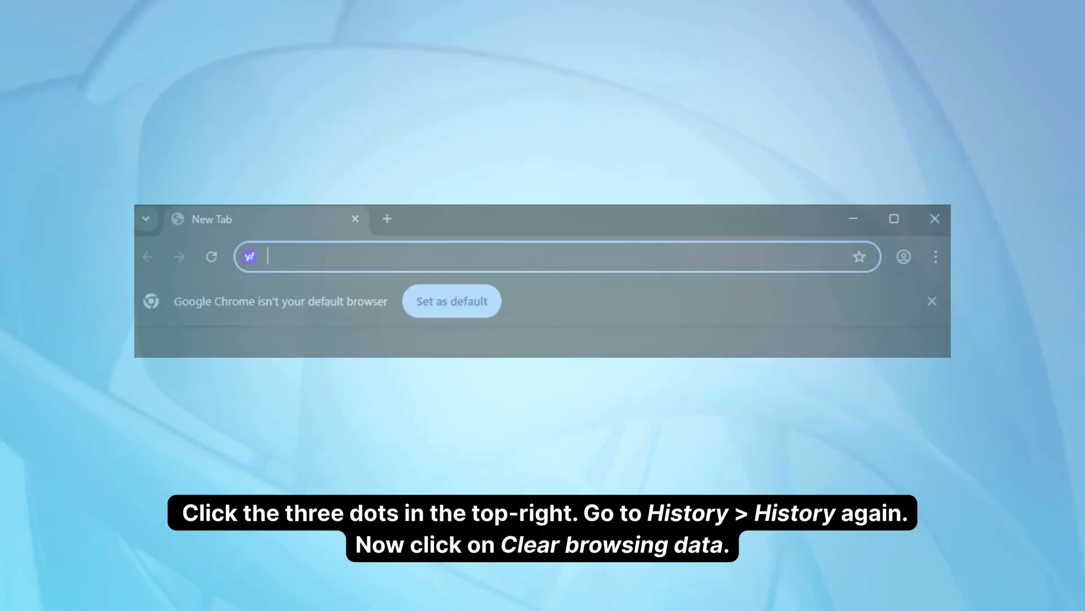
Go to Chrome's full History page from the three-dot menu.
{"action": "left_click", "coordinate": [936, 256]}
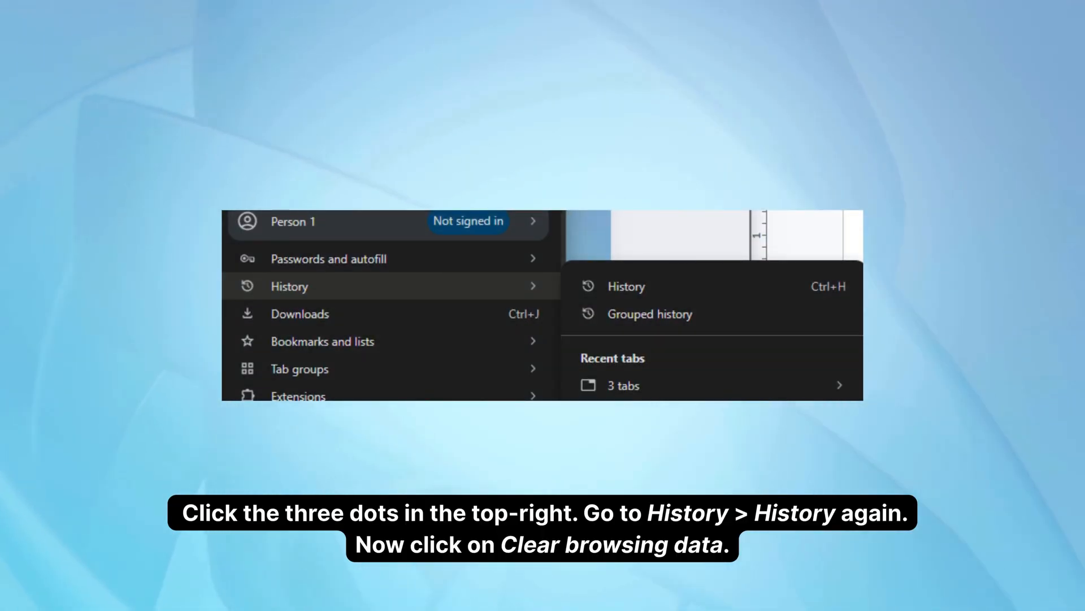
{"action": "left_click", "coordinate": [625, 286]}
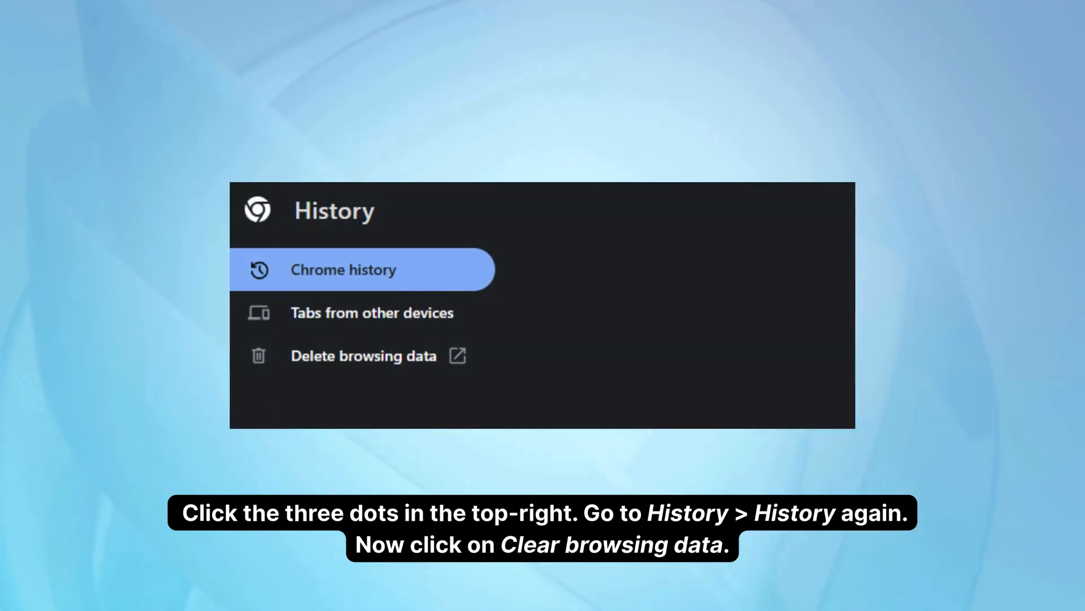